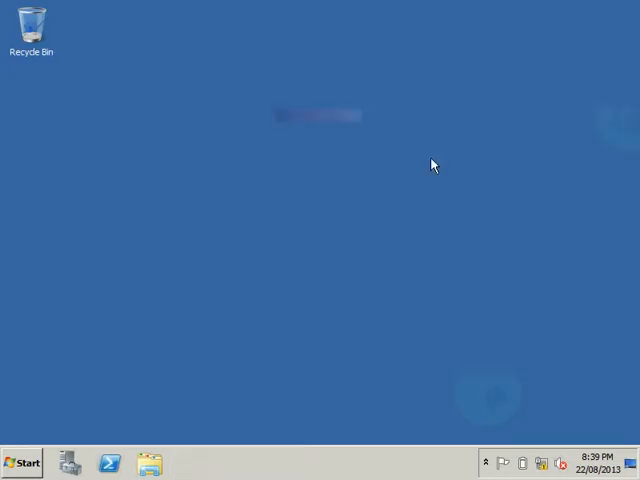
Refresh the desktop, then launch Command Prompt as Administrator from the Start menu
right_click(434, 164)
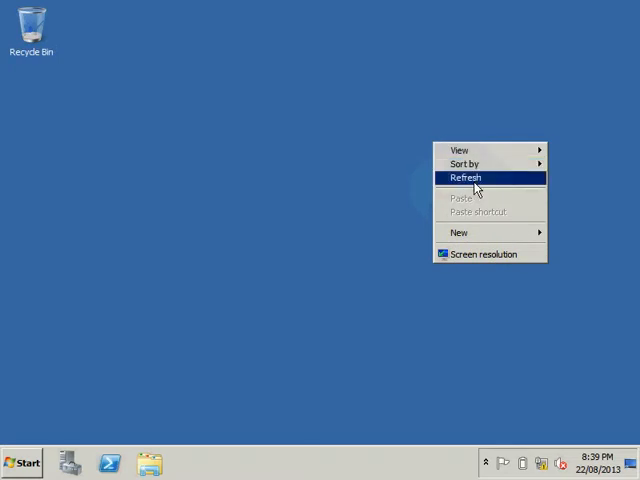
click(465, 177)
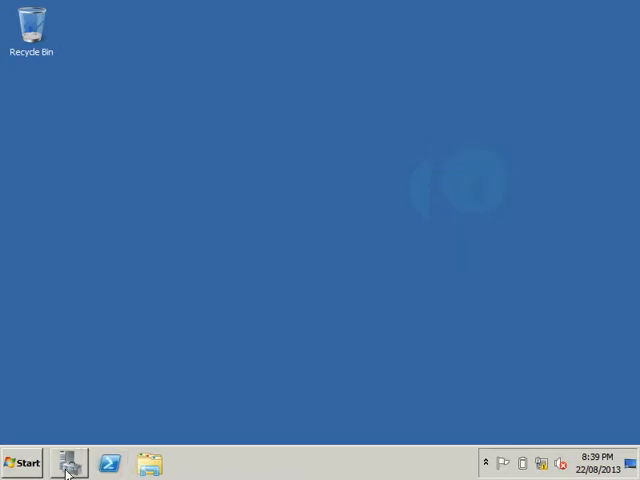
click(20, 463)
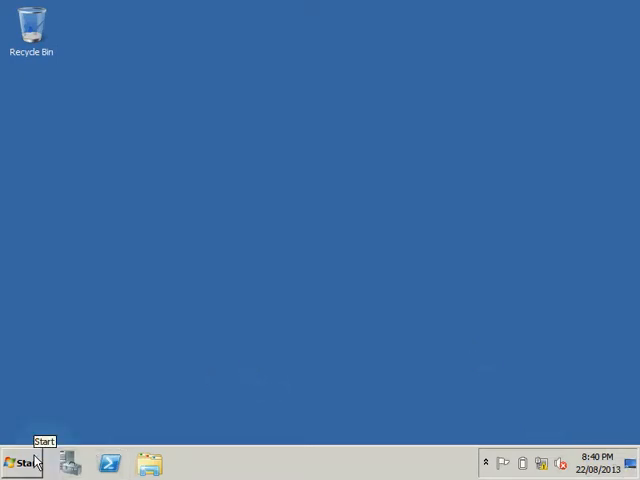
click(22, 463)
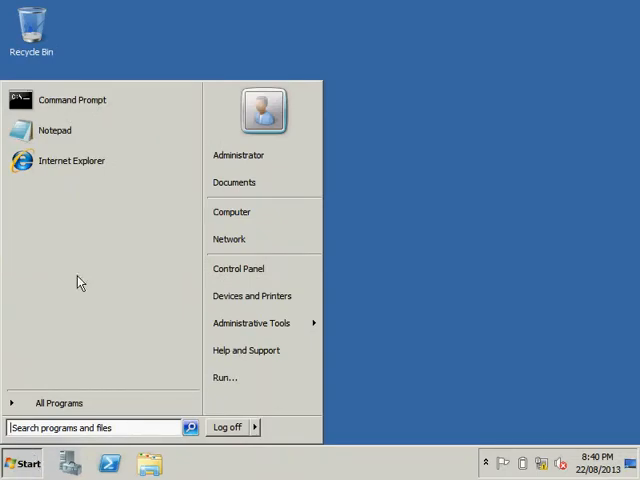
mouse_move(72, 99)
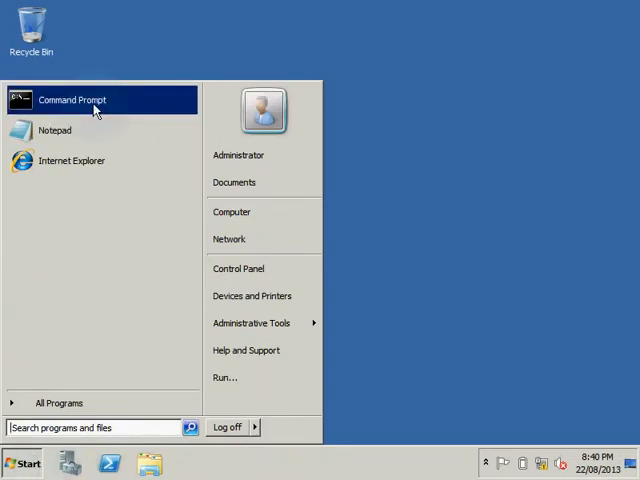
right_click(70, 99)
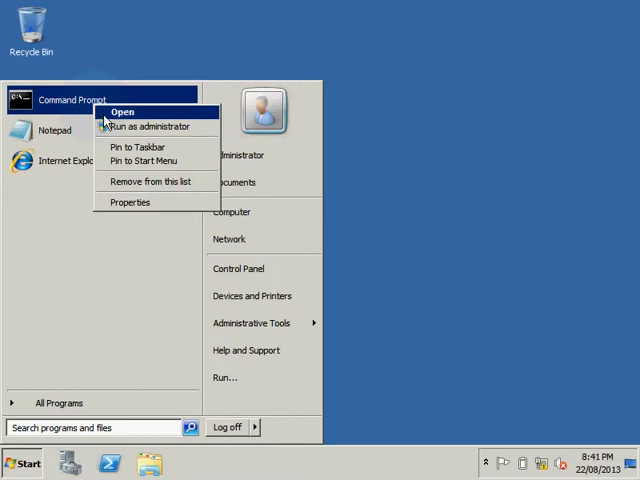
mouse_move(150, 126)
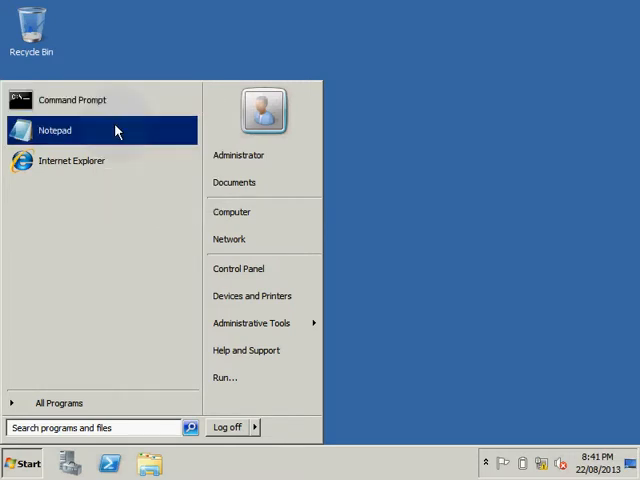
click(71, 99)
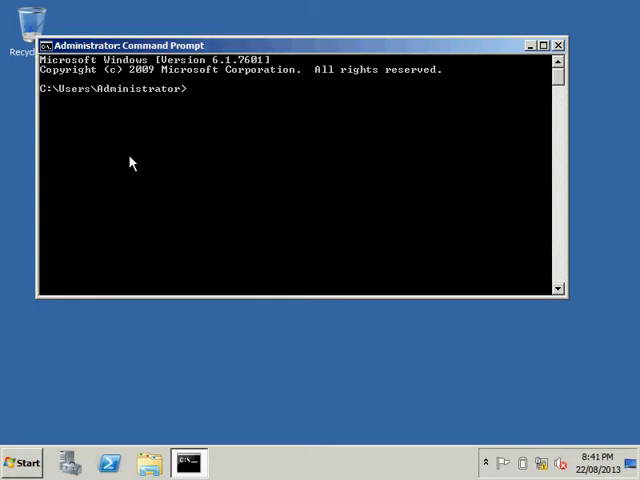
Go to C:\, title the window 'Remote Shutdown Window', set color a, and clear the screen
text(cd \)
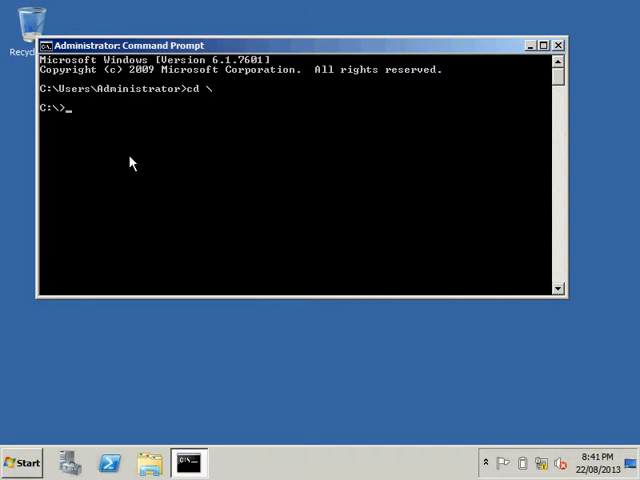
text(Title)
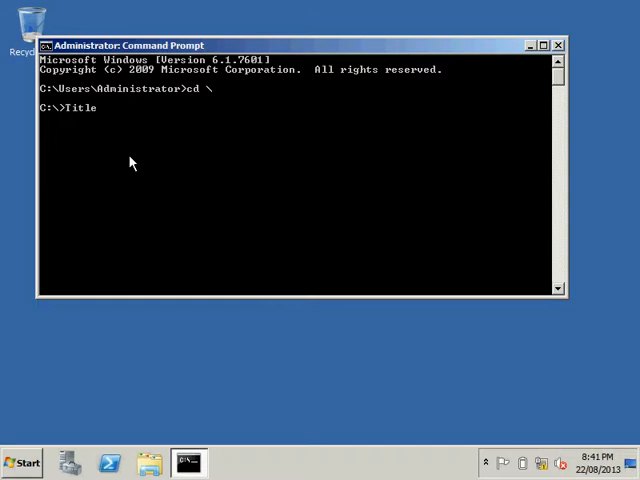
text(Remote)
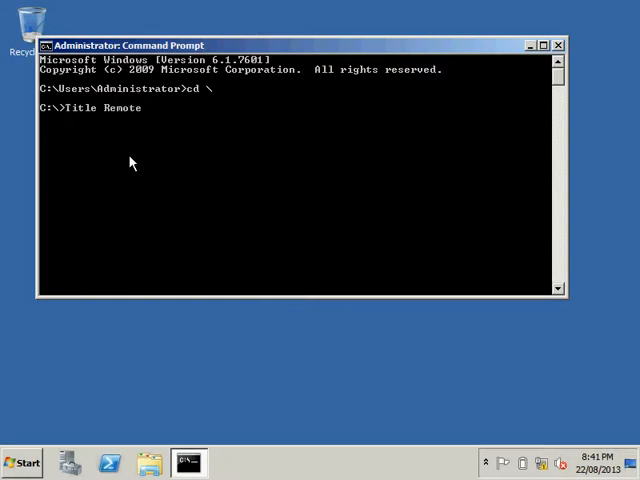
text(Shutd)
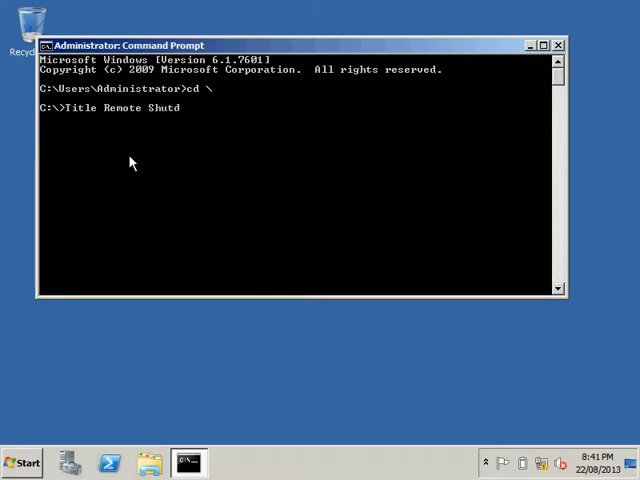
text(own)
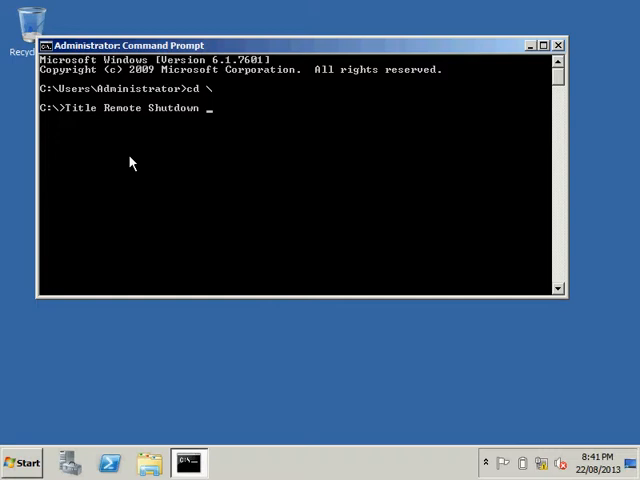
text(Win)
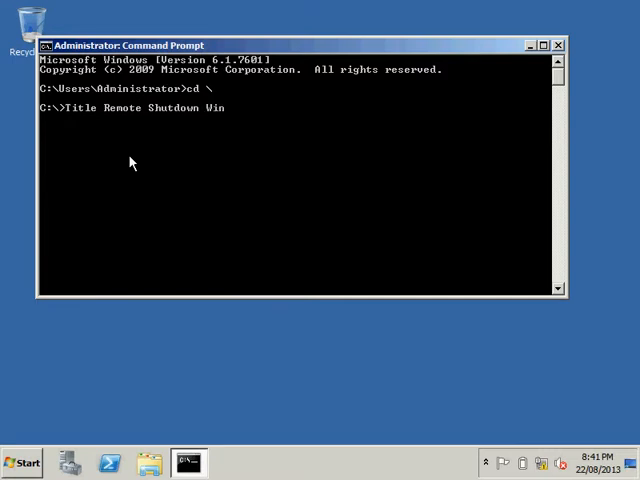
text(dow)
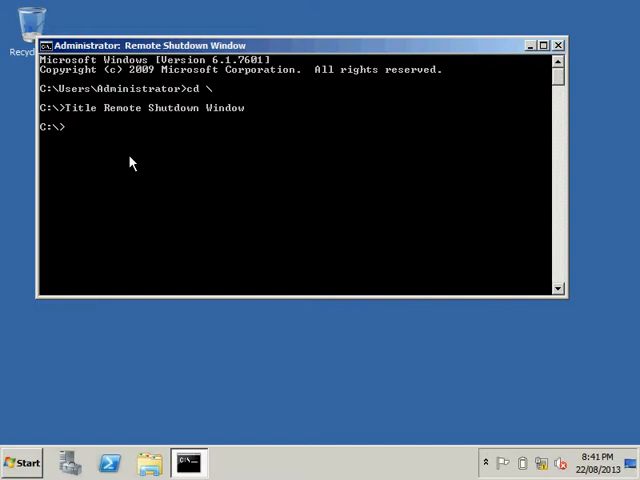
text(C)
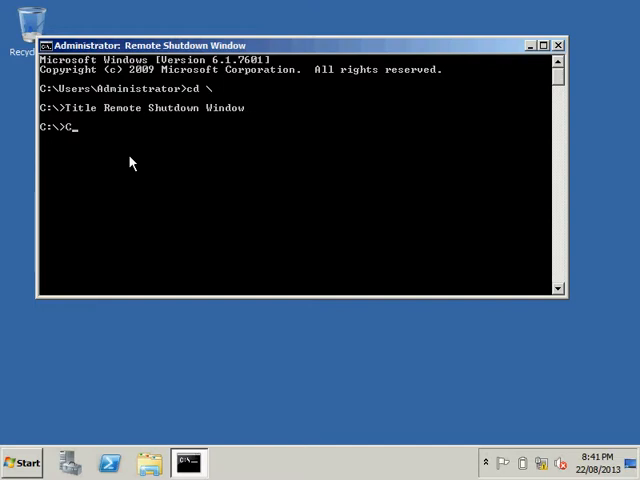
text(olor a)
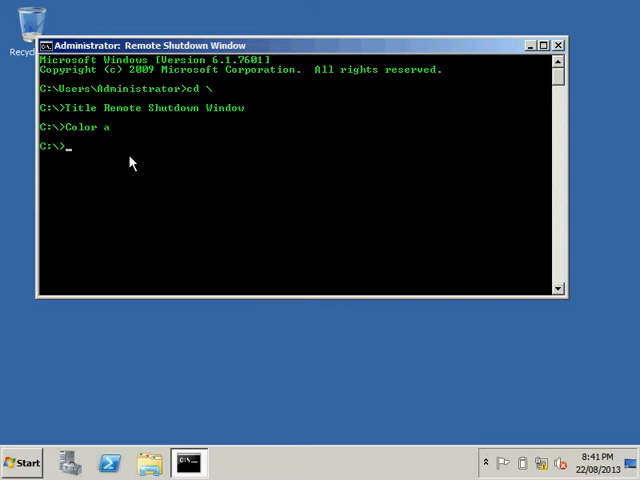
text(cls)
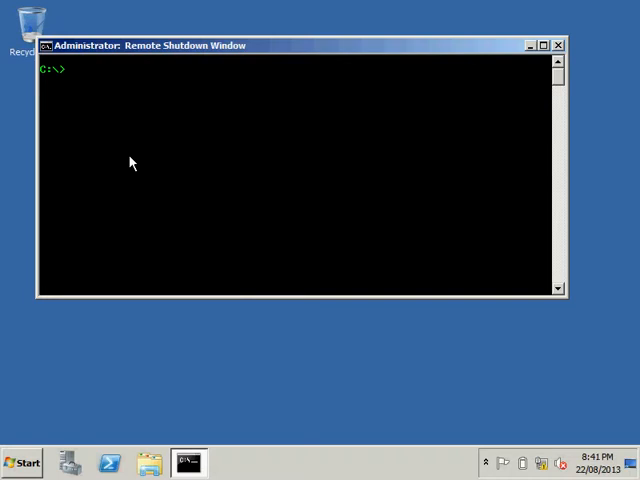
Run shutdown -i to launch the Remote Shutdown Dialog
text(shutdown -i)
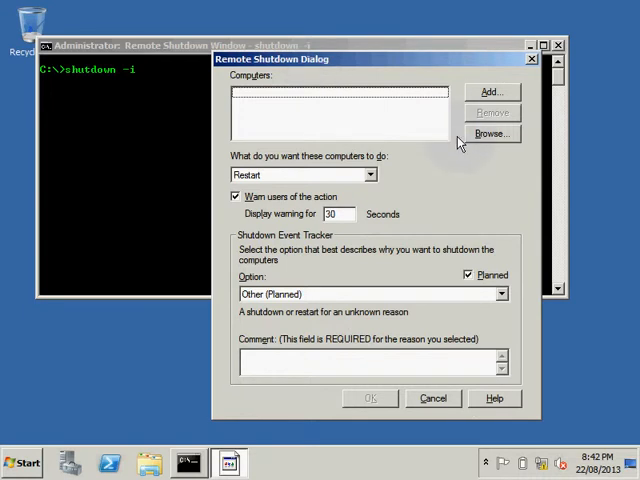
click(490, 91)
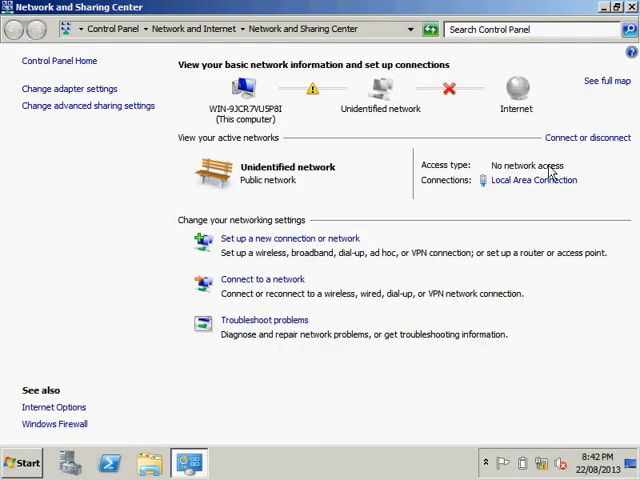
Check Local Area Connection details for IPv4 address 192.168.0.2, then close the status window
click(533, 180)
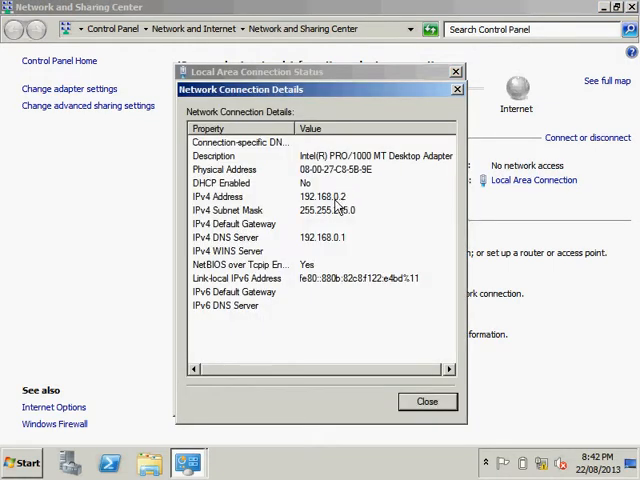
mouse_move(378, 360)
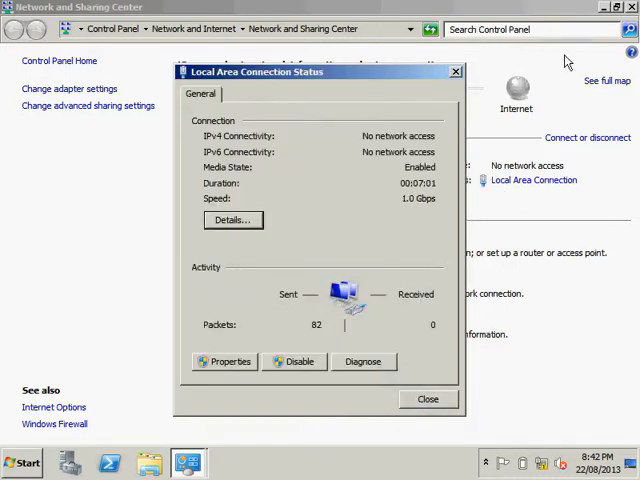
click(427, 398)
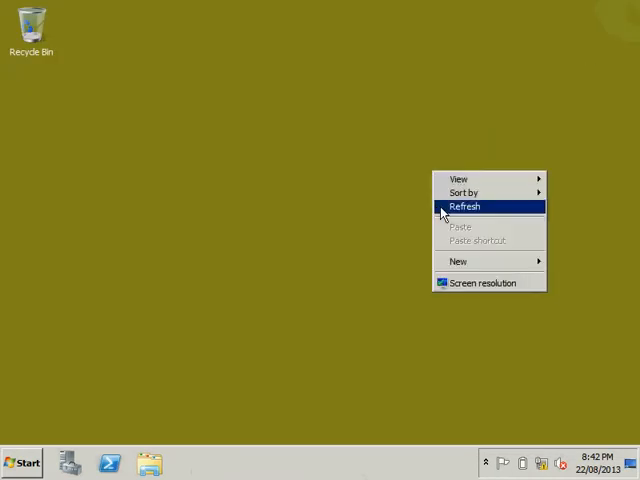
click(465, 206)
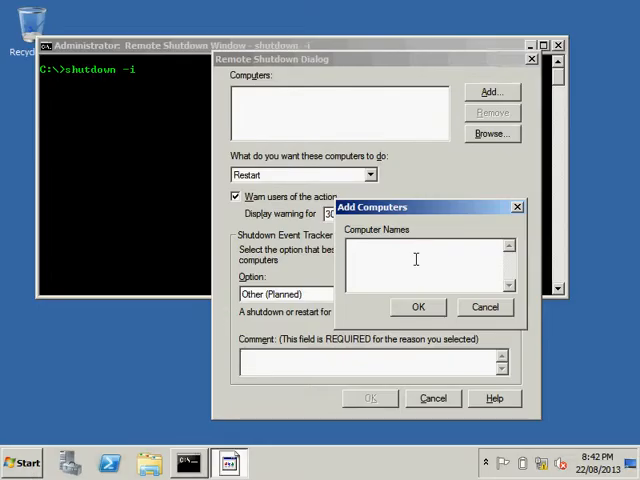
Add computer 192.168.0.2 to the Remote Shutdown target list
text(1992)
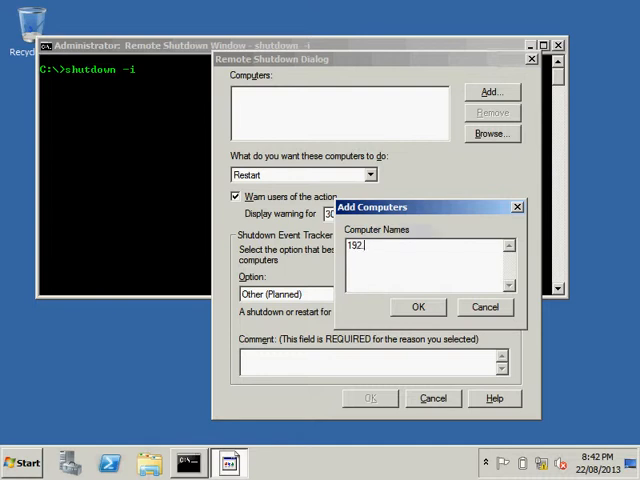
text(168.0)
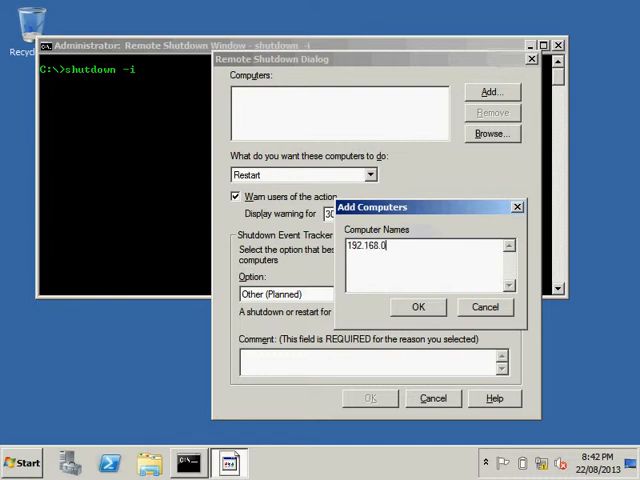
text(2)
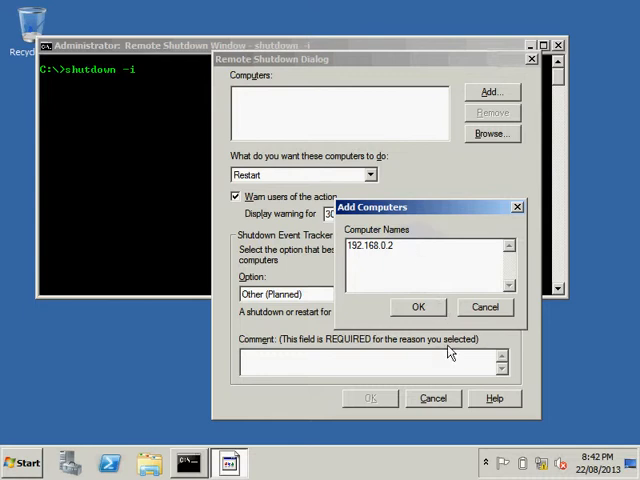
click(418, 307)
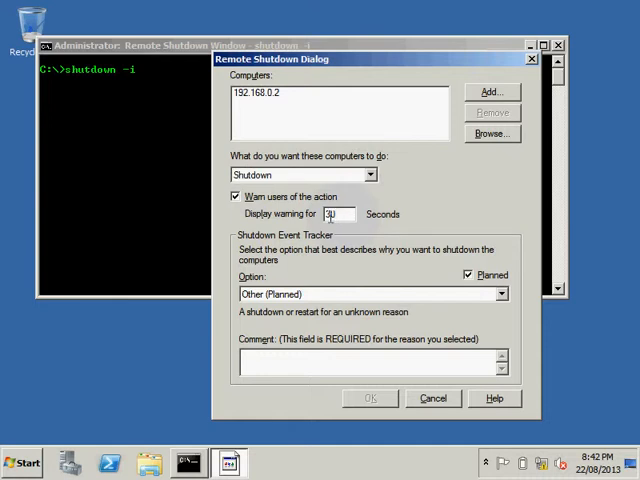
Set the shutdown warning delay to 15 seconds
click(337, 213)
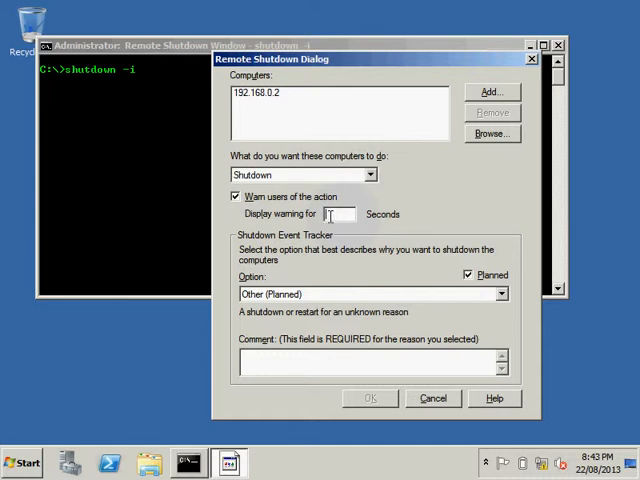
text(15)
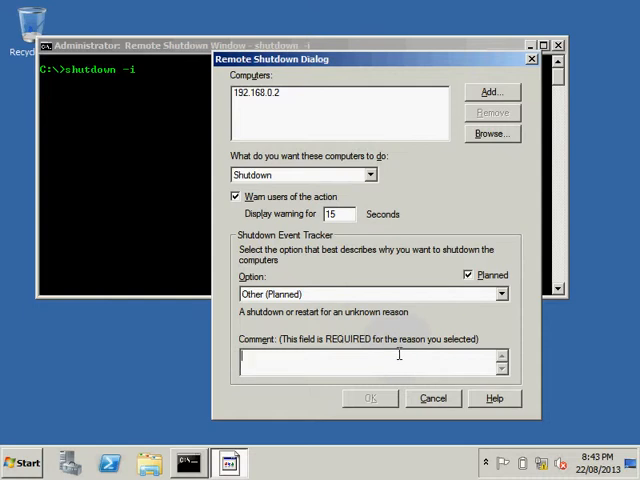
Enter the comment 'This machine is shuting down by Main machine command prt'
text(This)
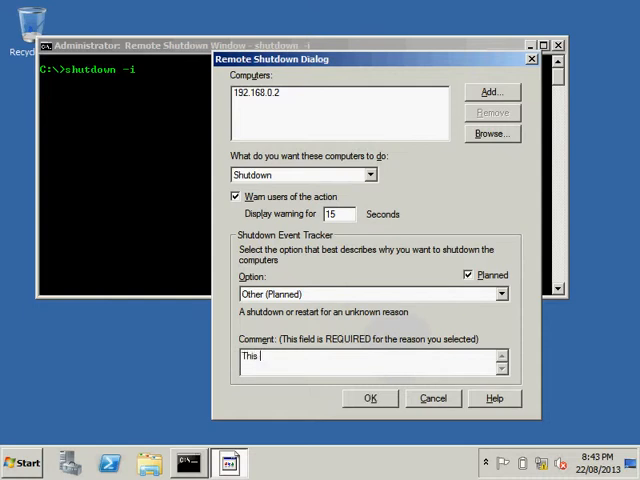
text(machine i)
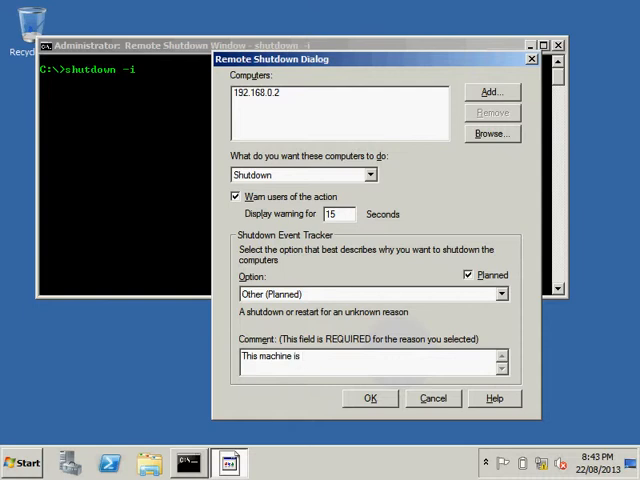
text(shu)
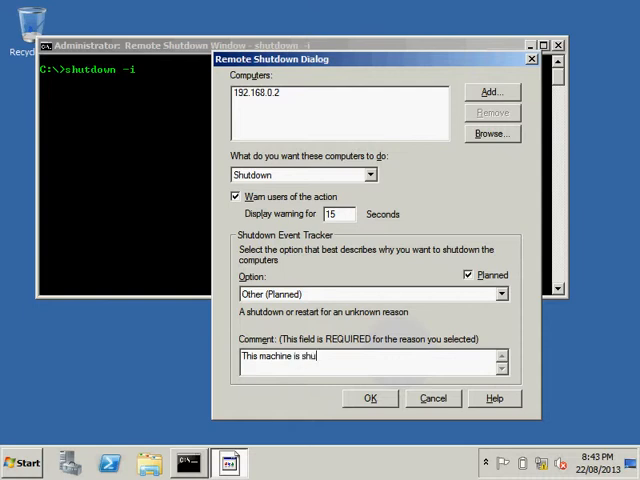
text(ting down by Main machine)
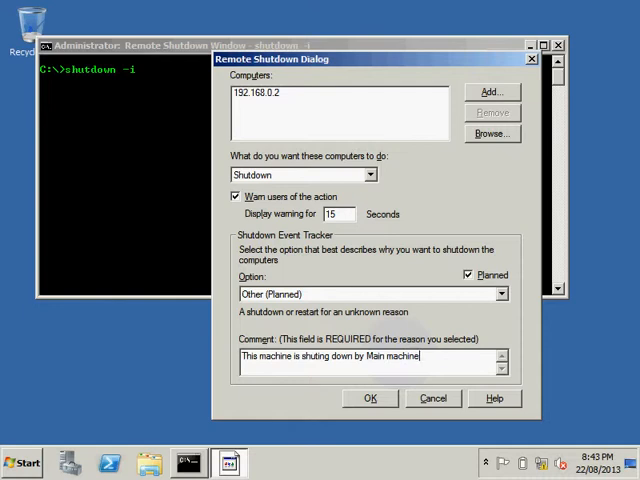
text(command)
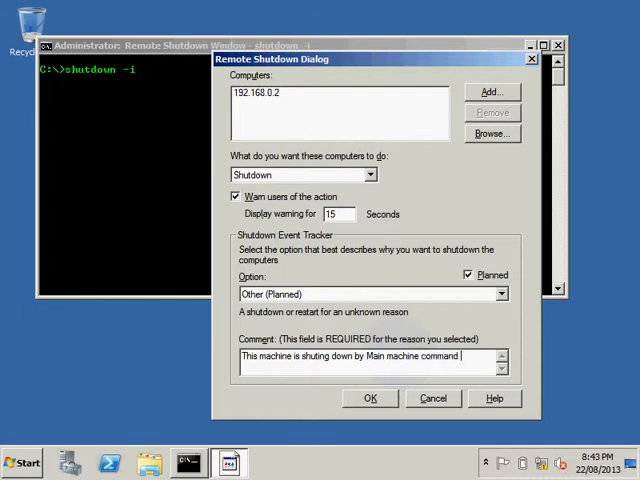
text(prt)
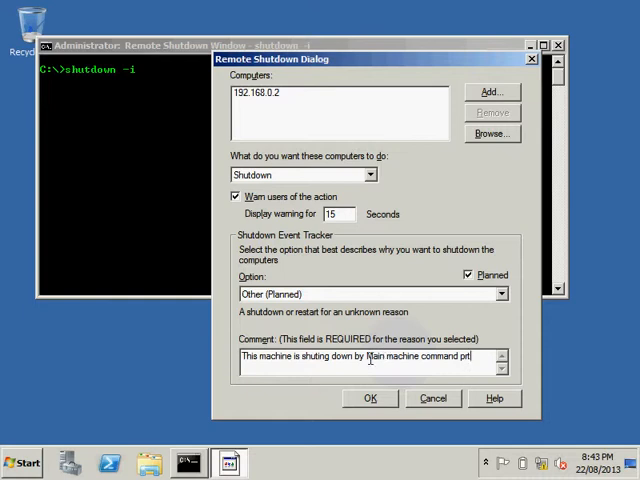
Send the shutdown to 192.168.0.2 and dismiss the logoff warning
click(369, 398)
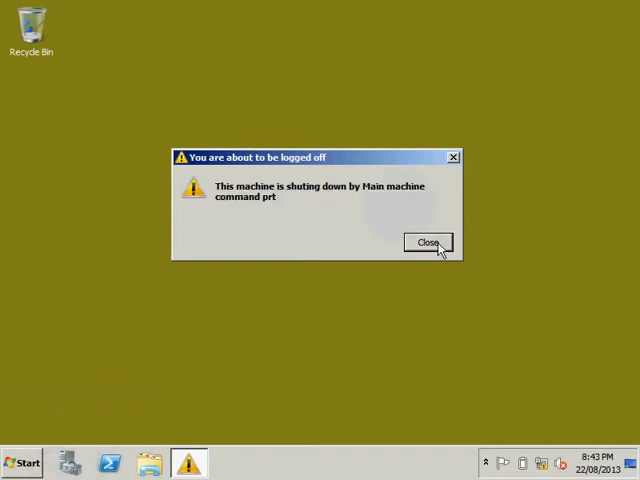
click(428, 242)
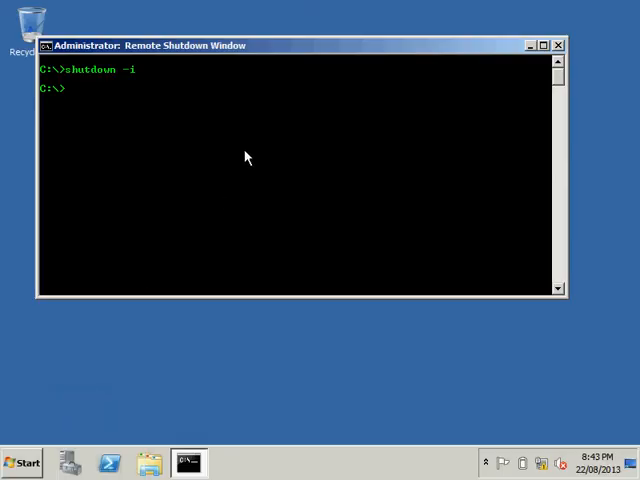
Rerun shutdown -i and add 127.0.0.1 as the target computer
text(shutdown -i)
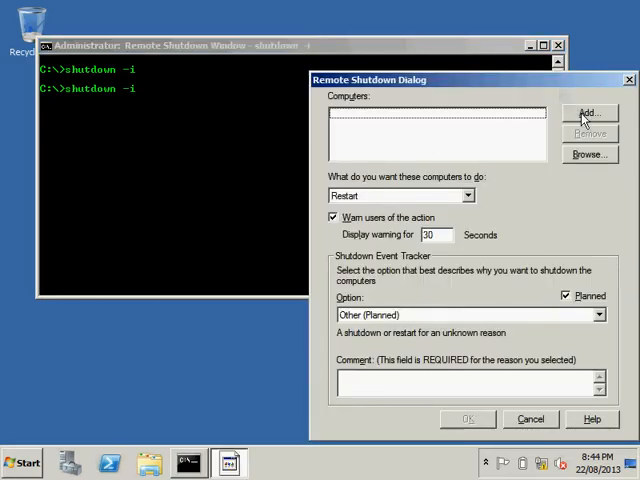
click(589, 112)
text(127.0.0.1)
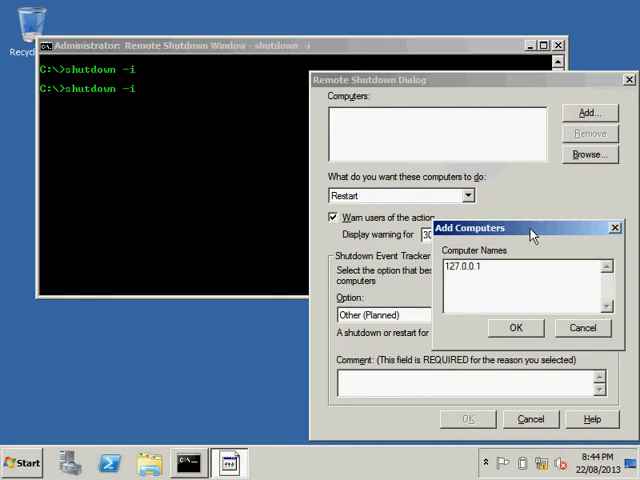
click(516, 327)
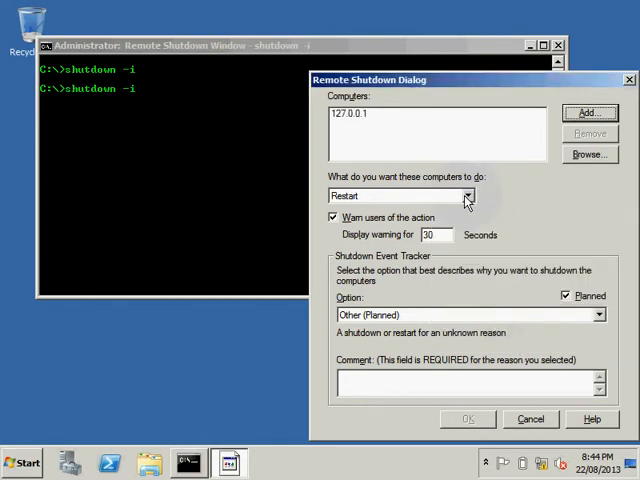
mouse_move(478, 206)
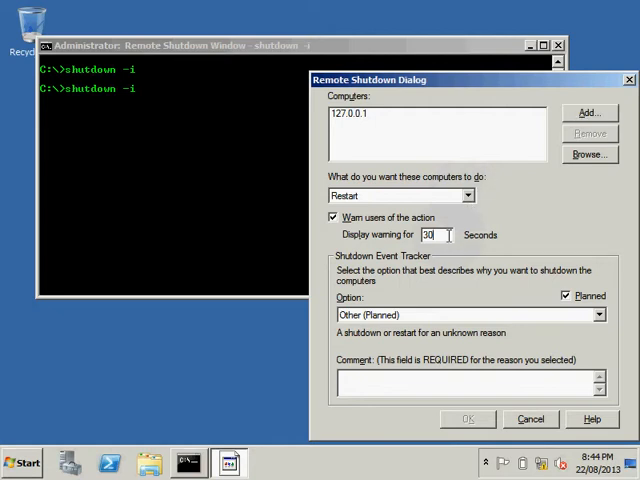
Replace the 120-second warning delay with 5 seconds for the 127.0.0.1 restart
click(432, 234)
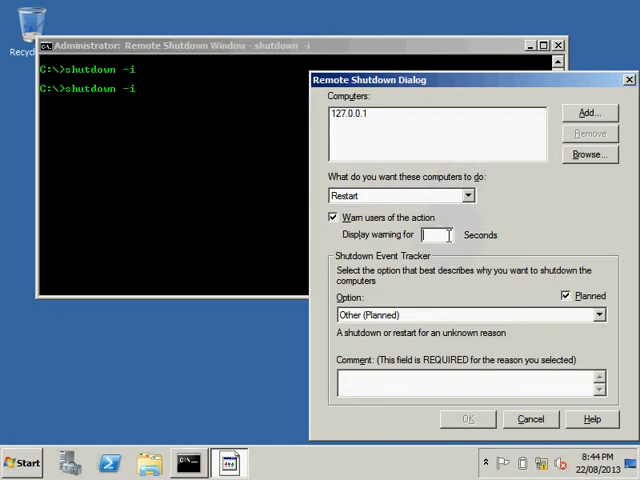
text(120)
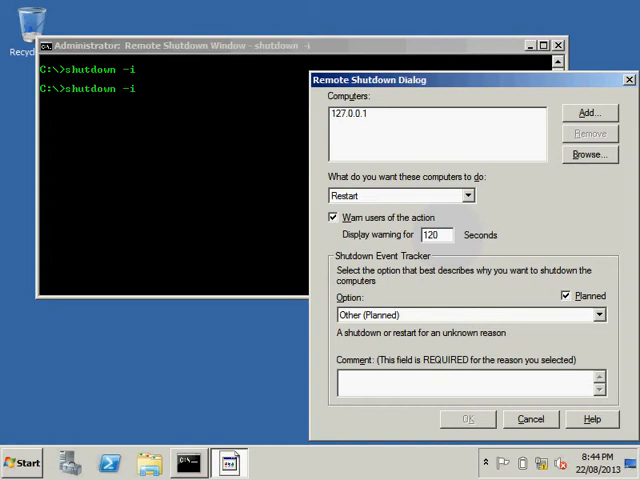
click(435, 234)
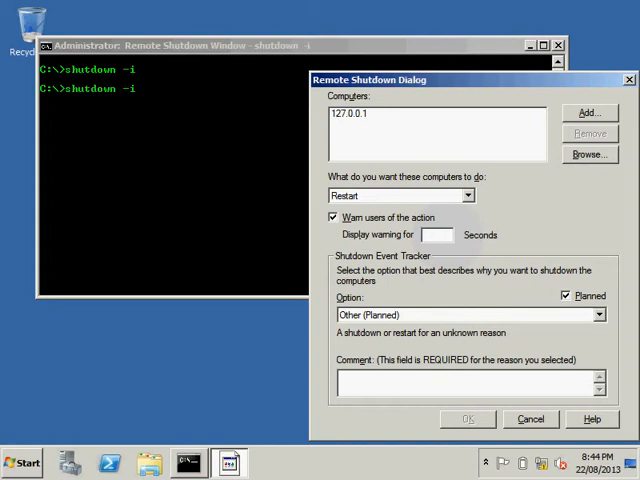
click(437, 234)
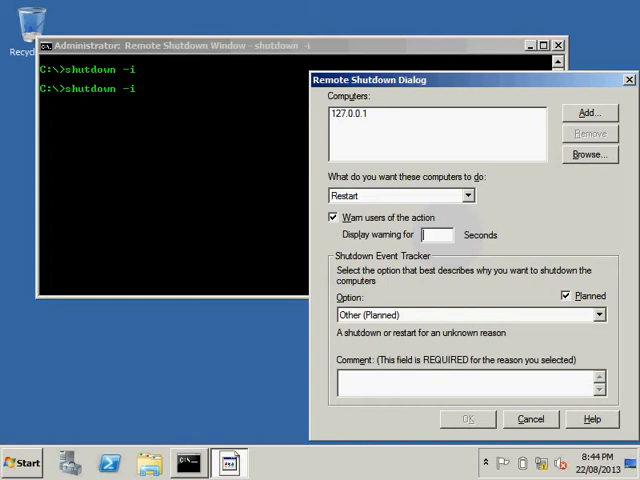
text(5)
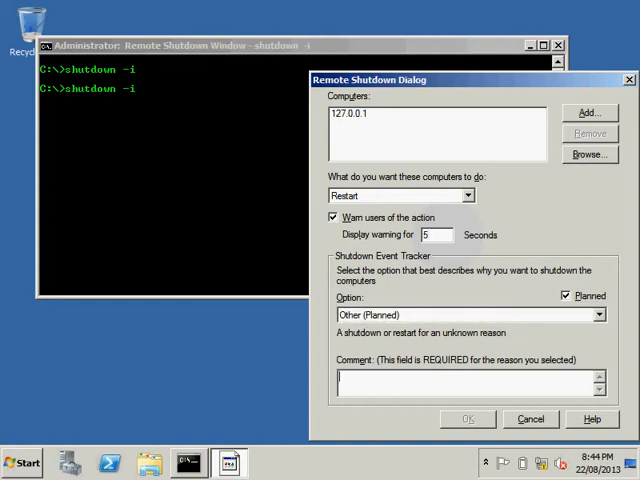
text(lmm)
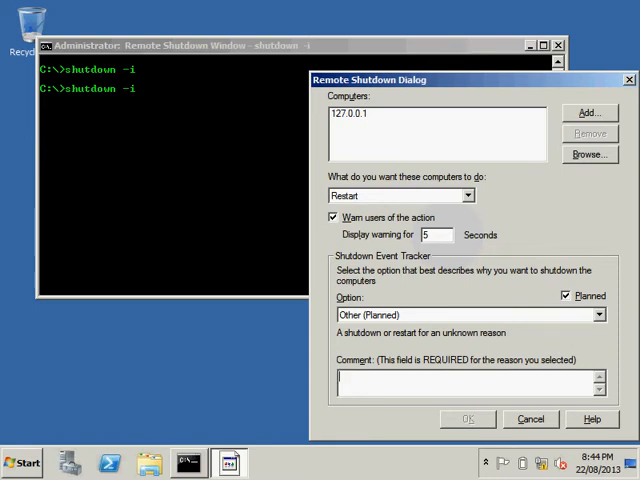
Enter the restart comment "restart by cmd prt"
text(restart b)
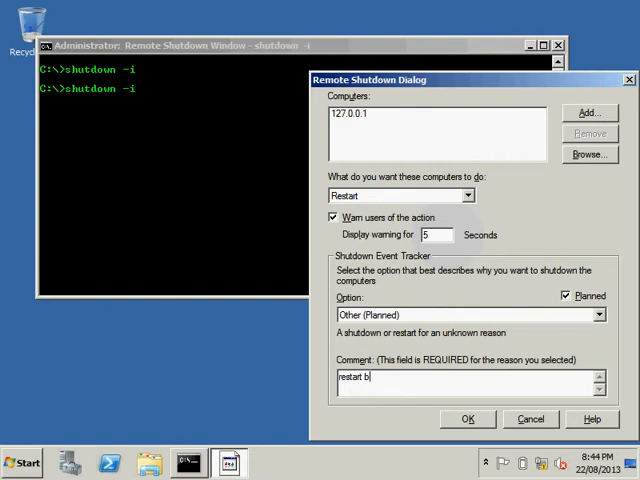
text(y cmd)
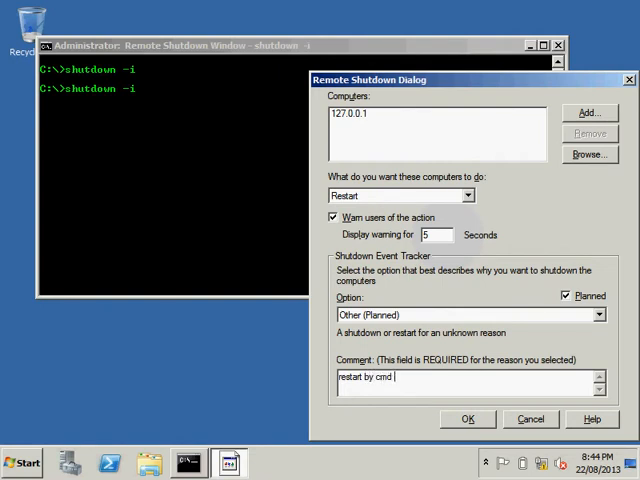
text(prt)
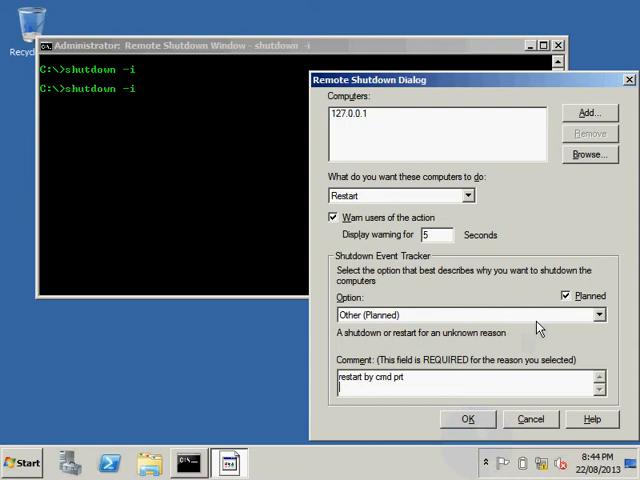
Keep reason Other (Planned), with Planned and Warn users toggled off and back on
click(597, 314)
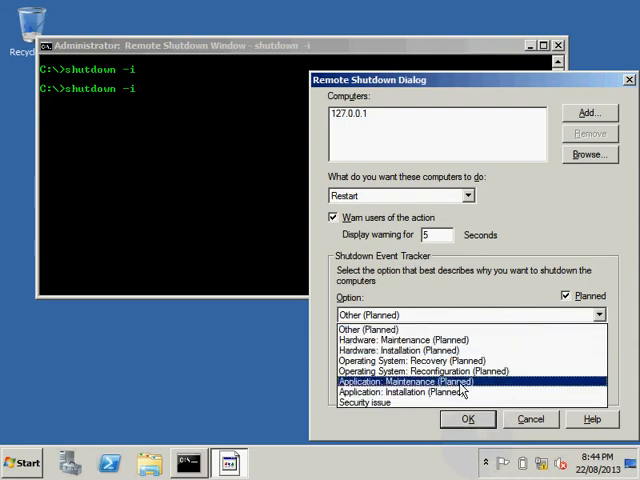
click(400, 329)
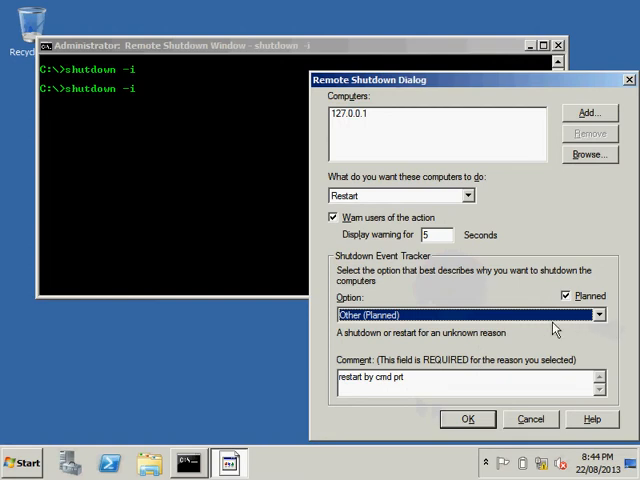
click(566, 296)
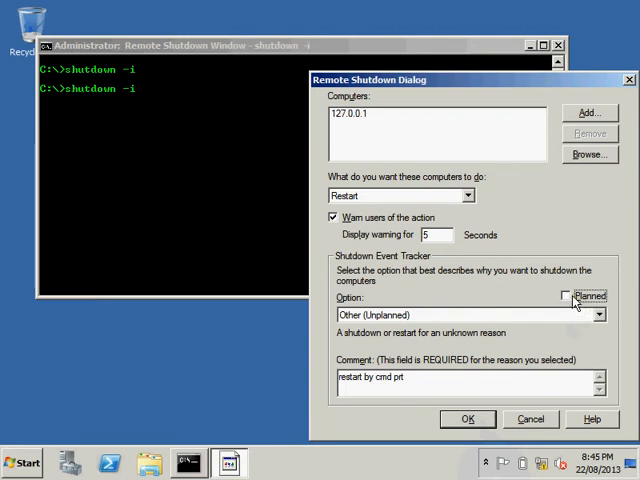
click(565, 296)
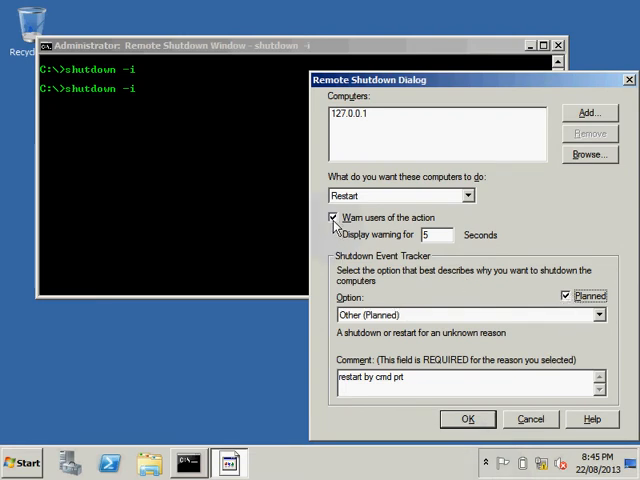
click(331, 217)
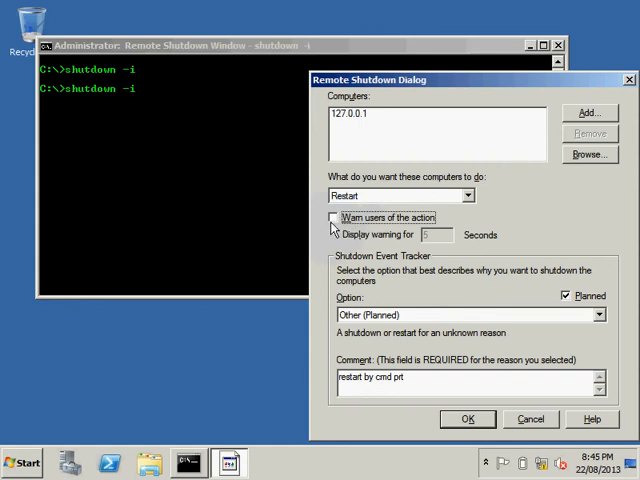
click(331, 217)
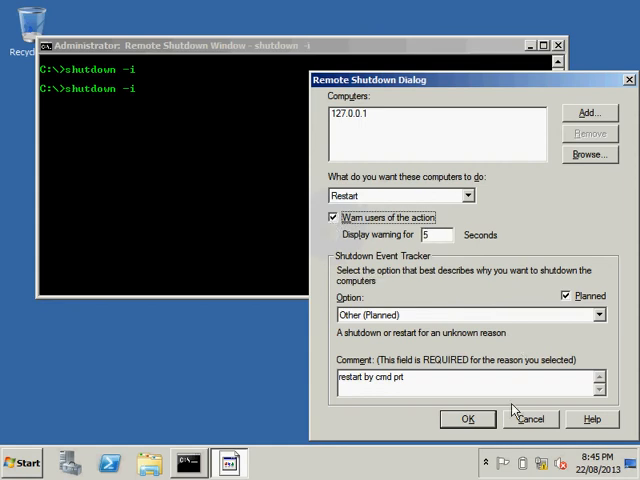
Send the restart to 127.0.0.1 and dismiss the "restart by cmd prt" logoff warning
click(467, 419)
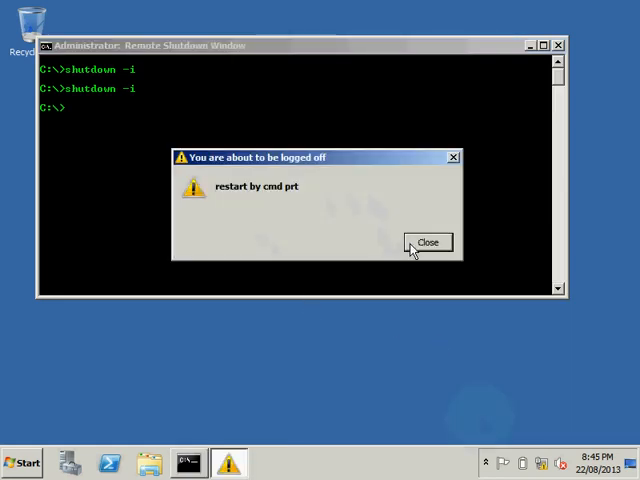
click(427, 242)
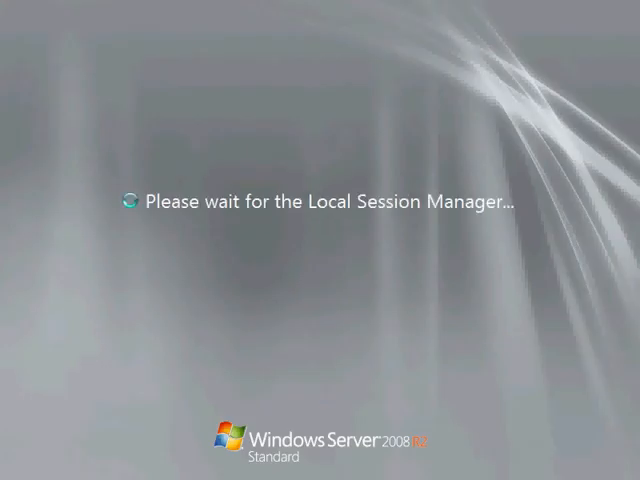